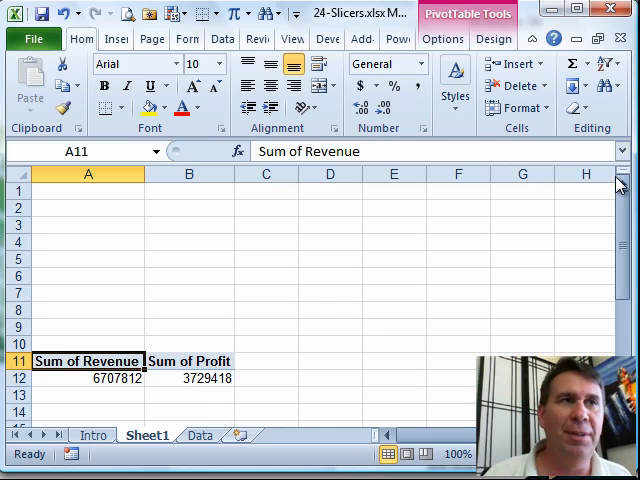
Choose Region, Product and Customer as slicer fields from the PivotTable Options Insert Slicer dialog.
click(443, 38)
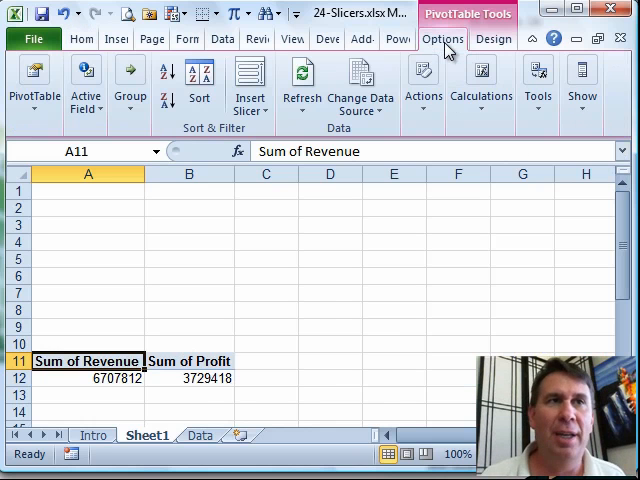
click(250, 82)
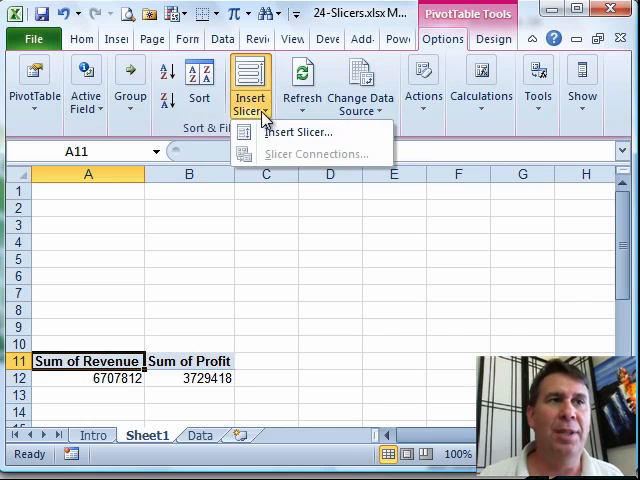
click(296, 132)
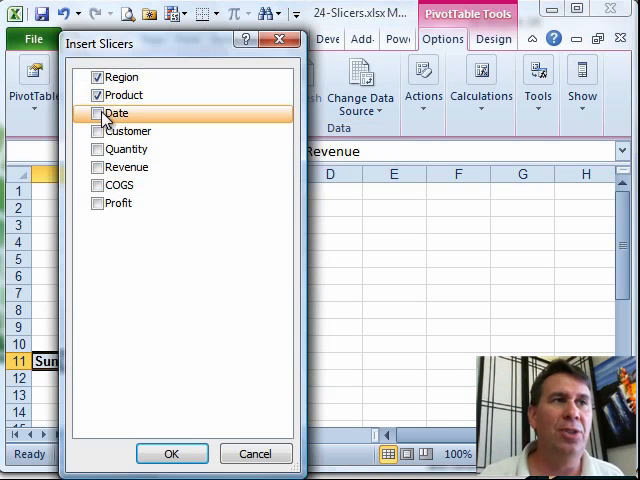
click(97, 131)
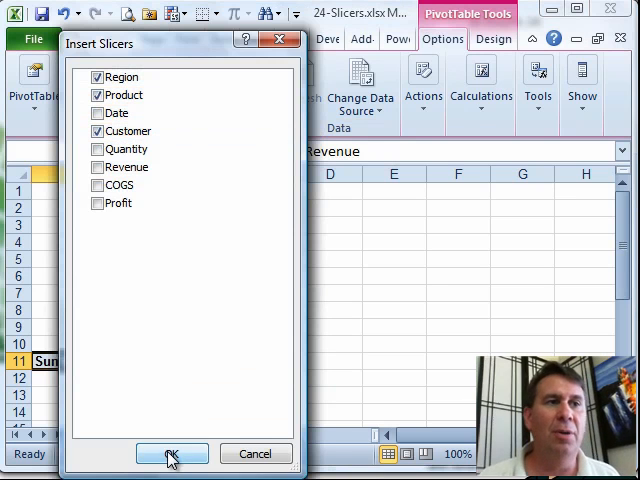
Create the three slicers and select the Region slicer to move it above the pivot table.
click(171, 453)
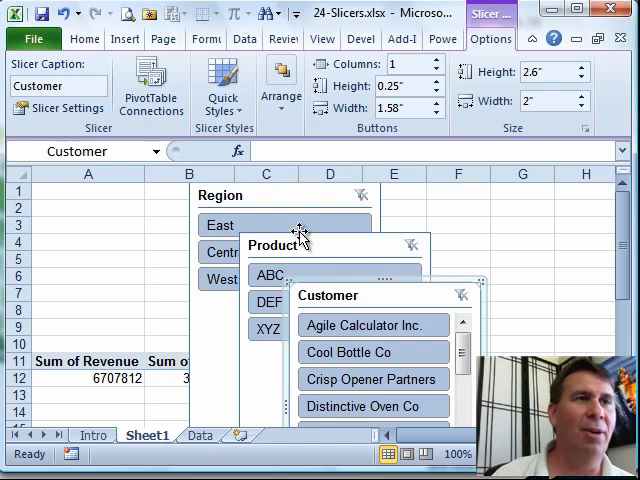
click(285, 195)
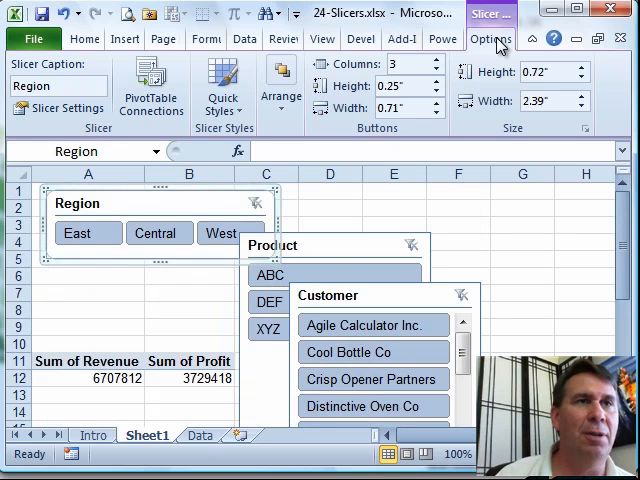
click(222, 85)
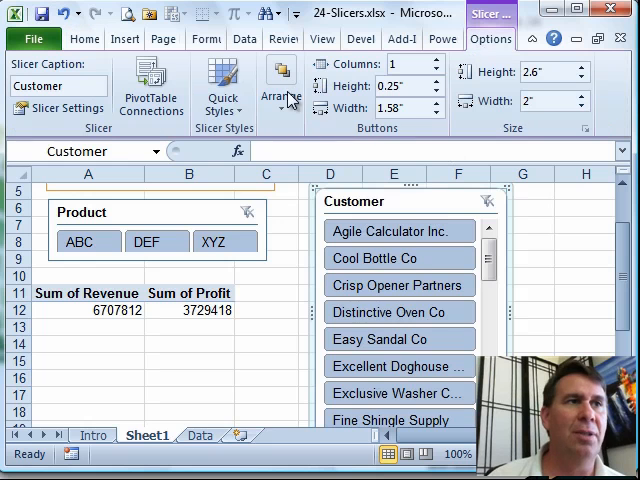
Apply a dark orange Quick Style to the Customer slicer.
click(224, 85)
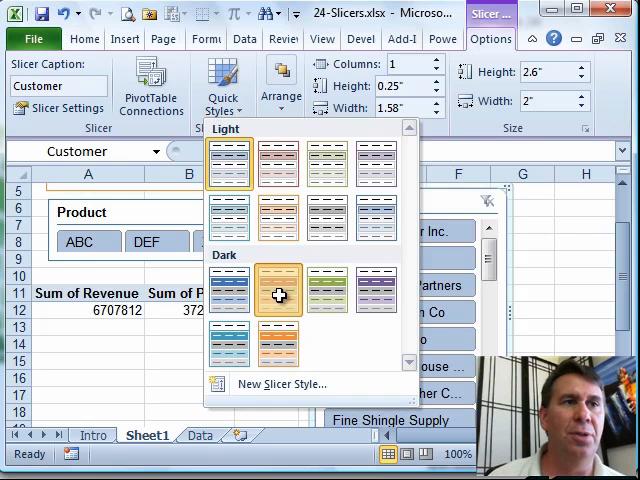
click(278, 290)
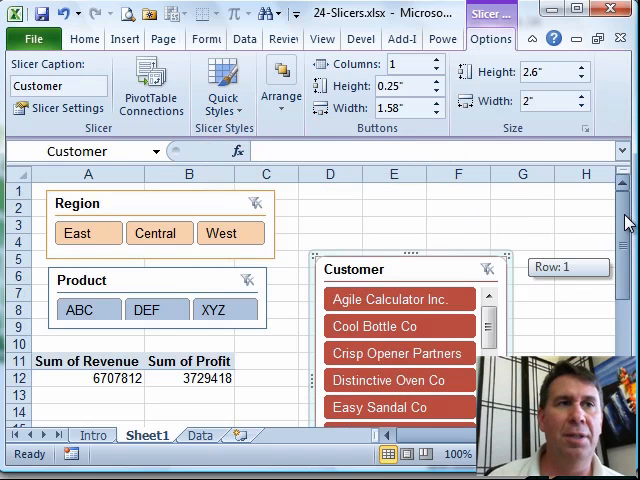